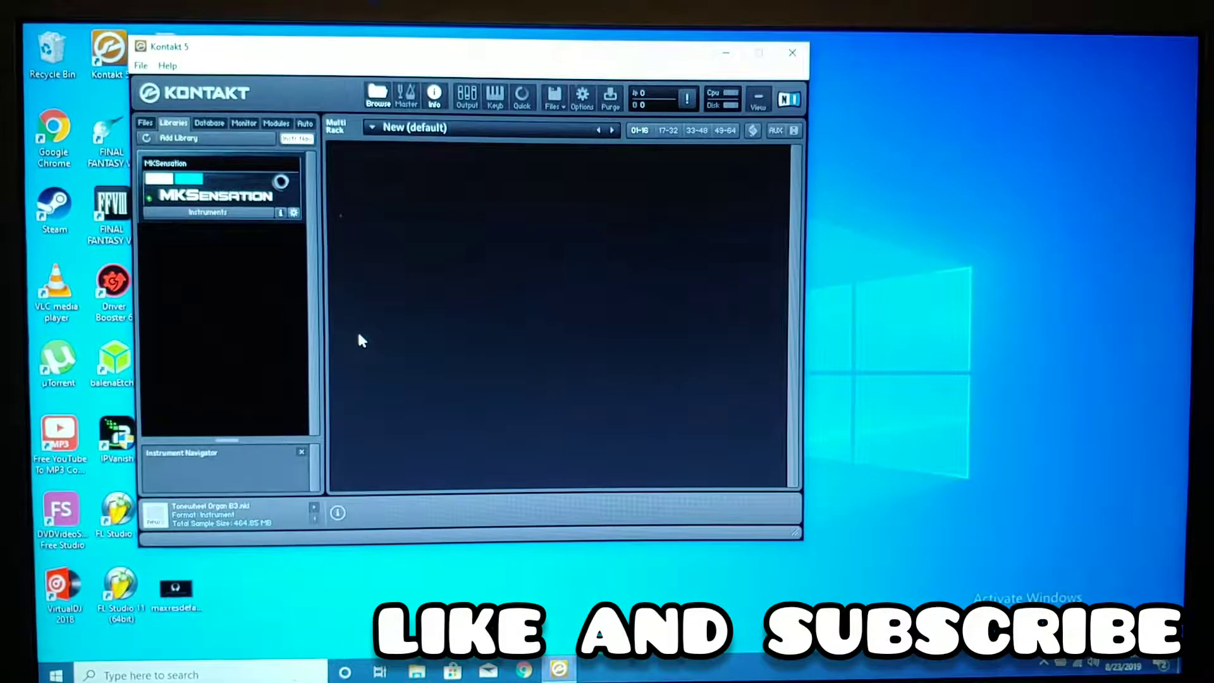
mouse_move(415, 287)
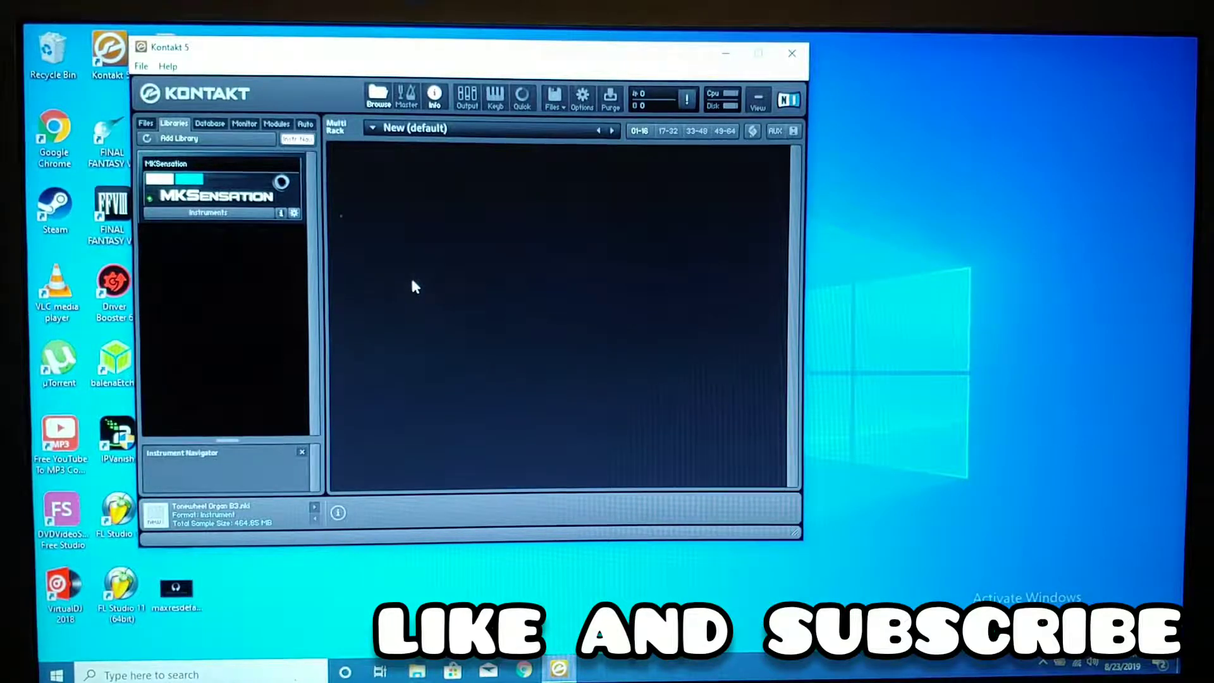
mouse_move(402, 266)
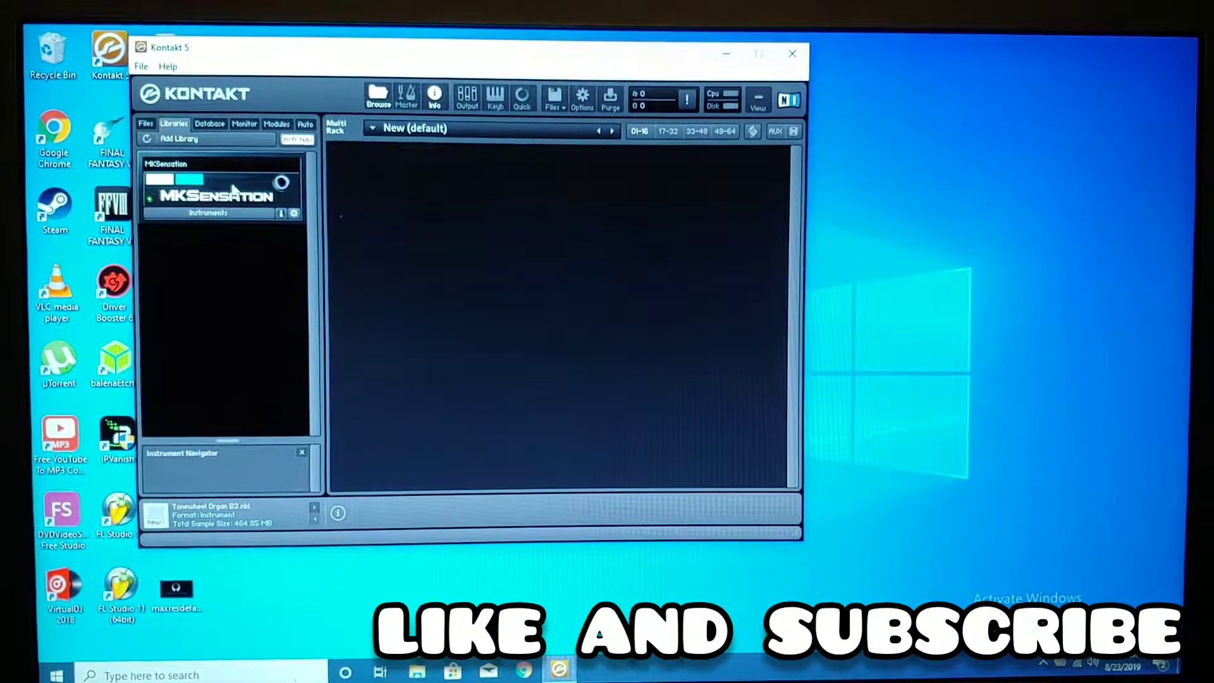
mouse_move(209, 344)
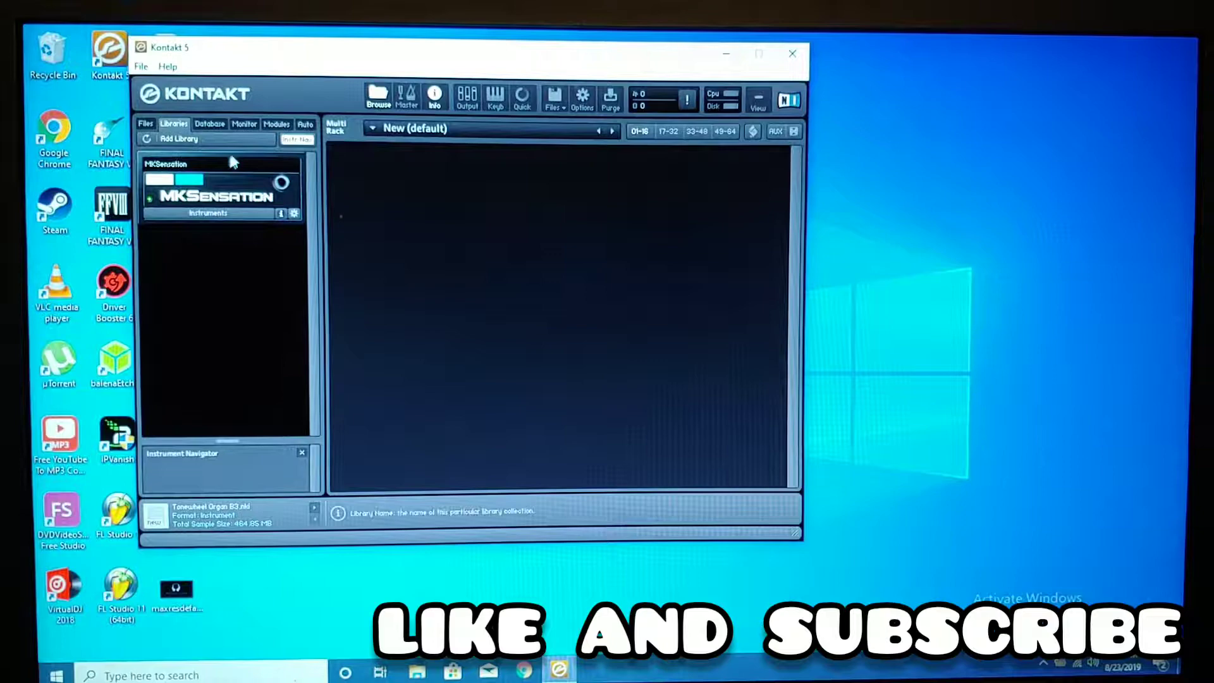
Step: Pick the b3 folder under Desktop > church sounds as the library folder to add
click(178, 139)
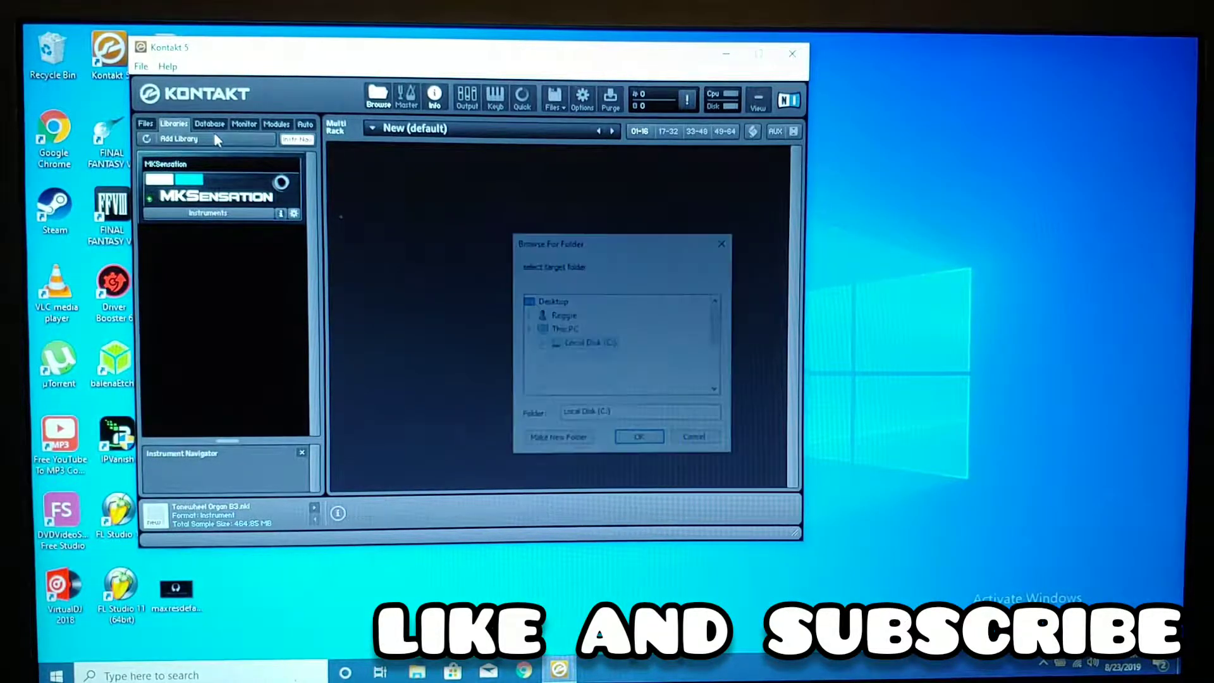
click(540, 301)
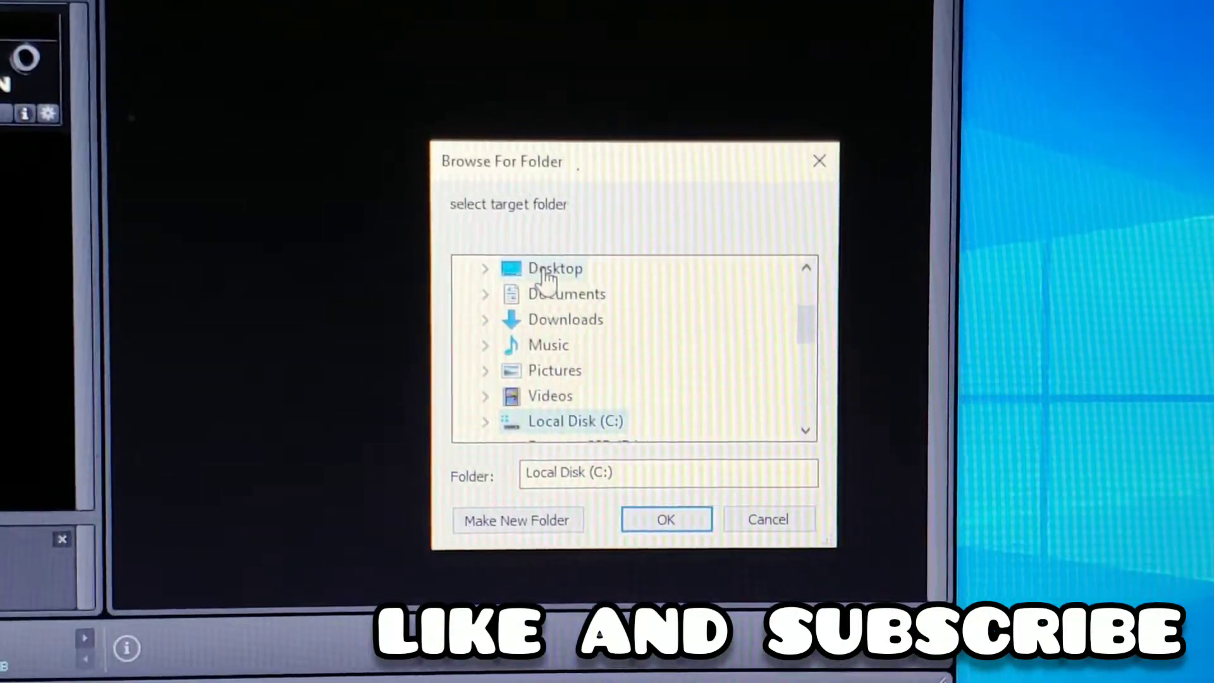
click(555, 268)
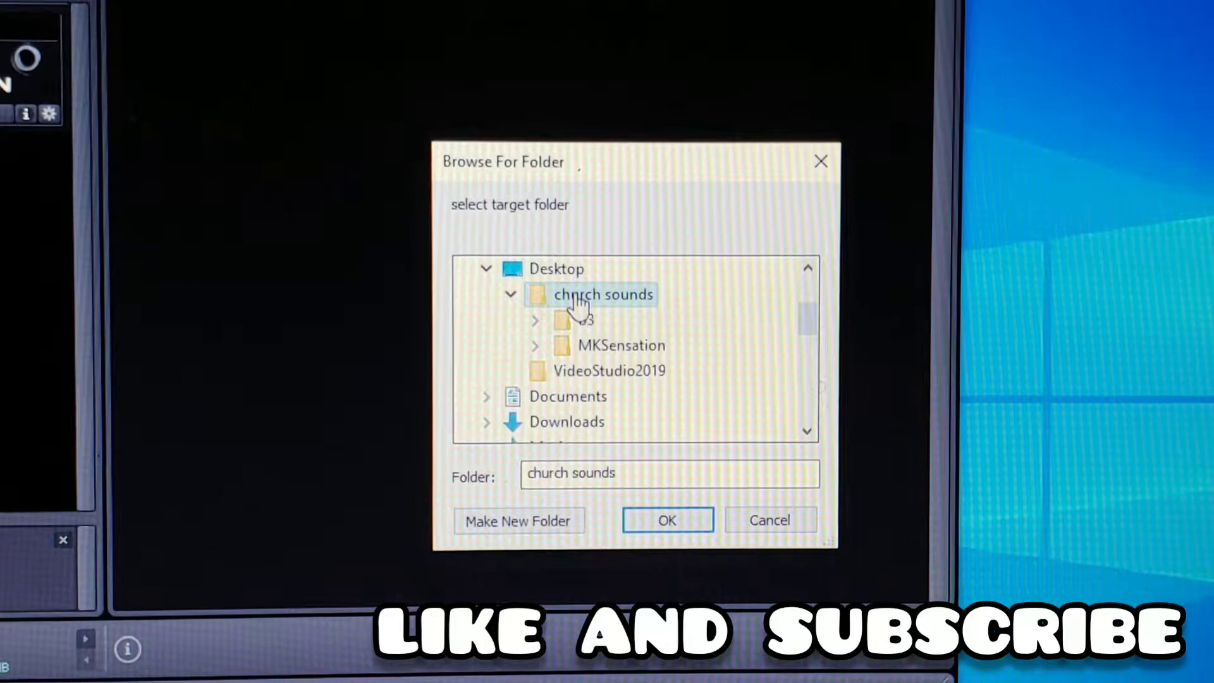
mouse_move(622, 345)
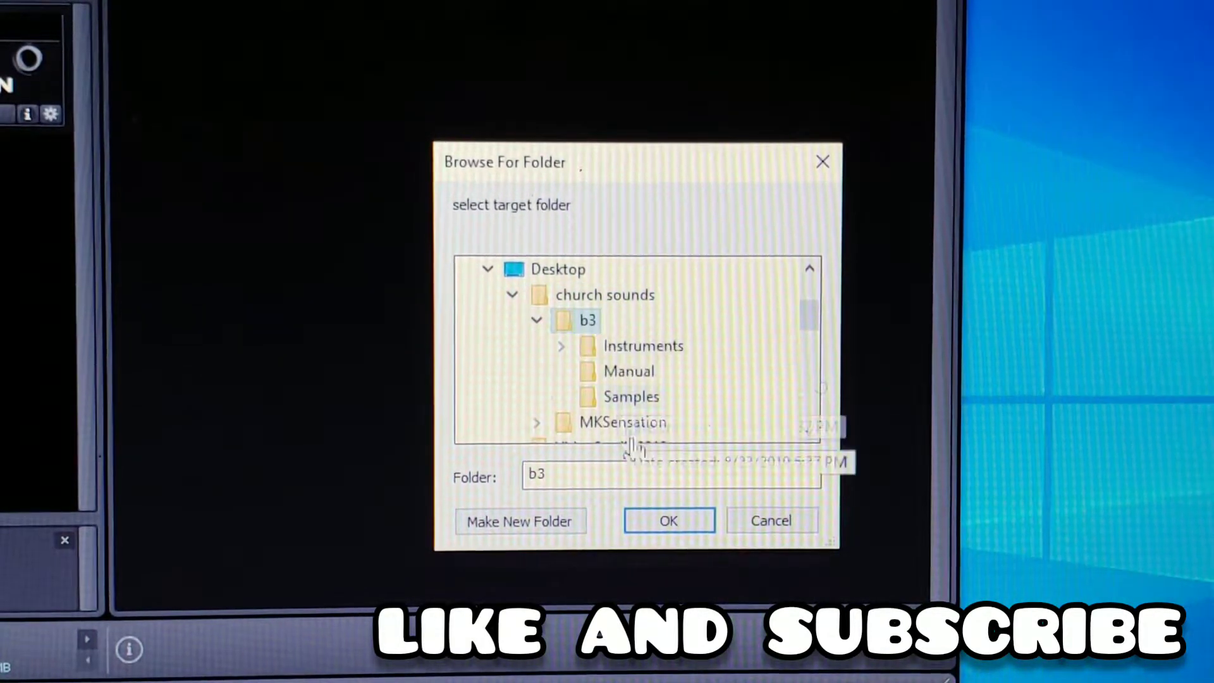
click(668, 520)
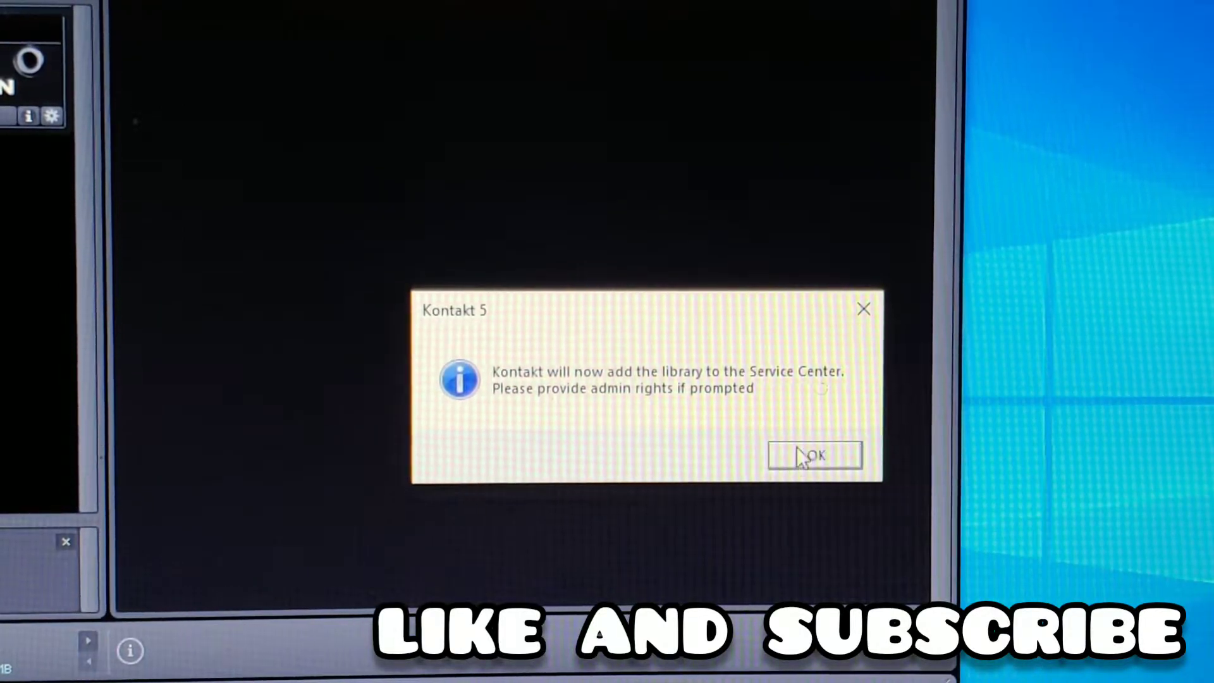
Step: Acknowledge the Service Center message so Vintage Organs joins the library list
click(813, 456)
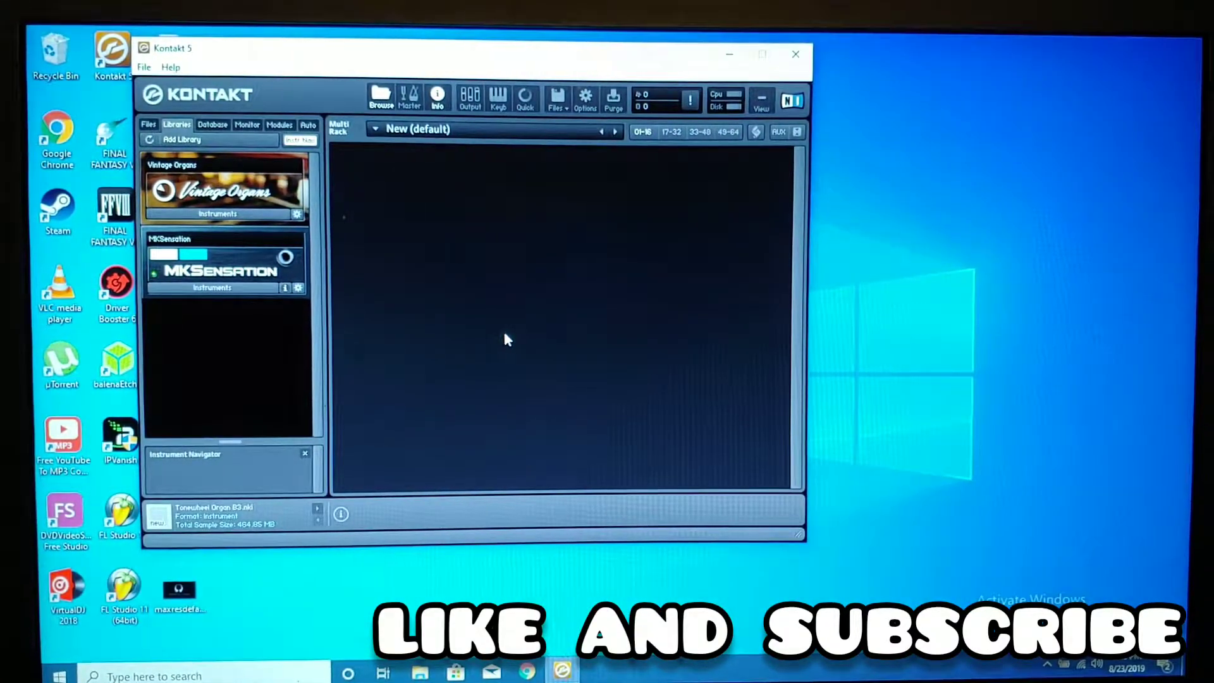
mouse_move(472, 347)
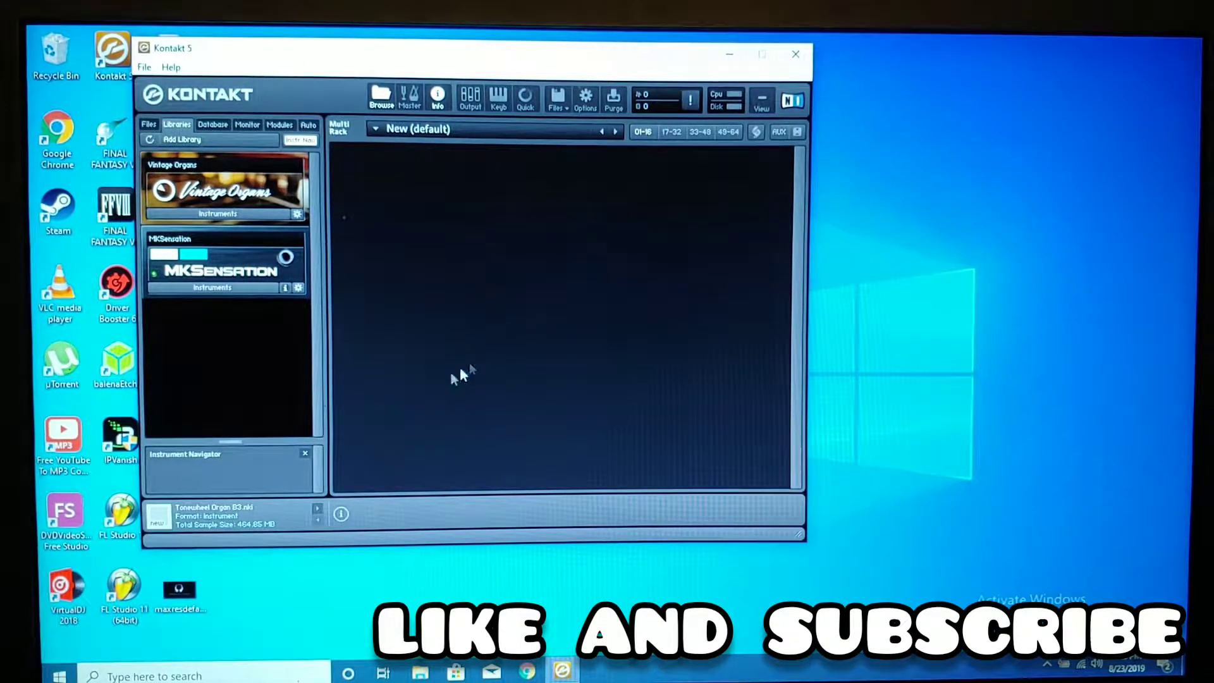
mouse_move(380, 406)
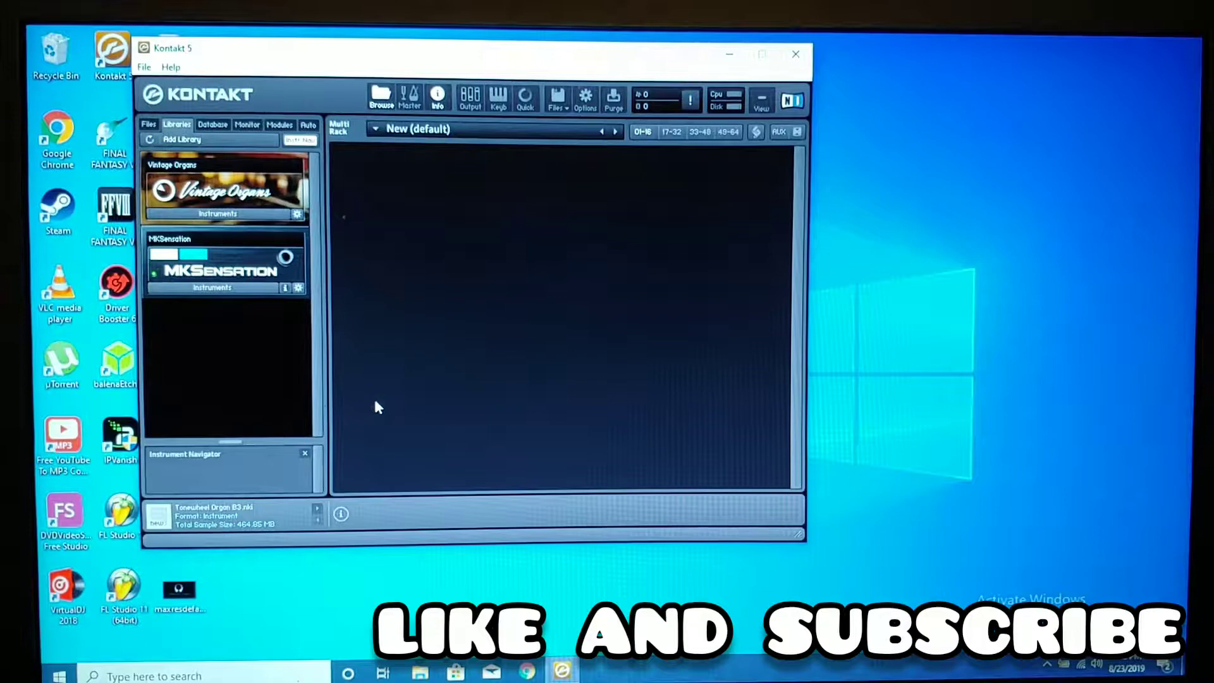
Step: Show the empty Quick-Load browser from the Kontakt toolbar
click(524, 96)
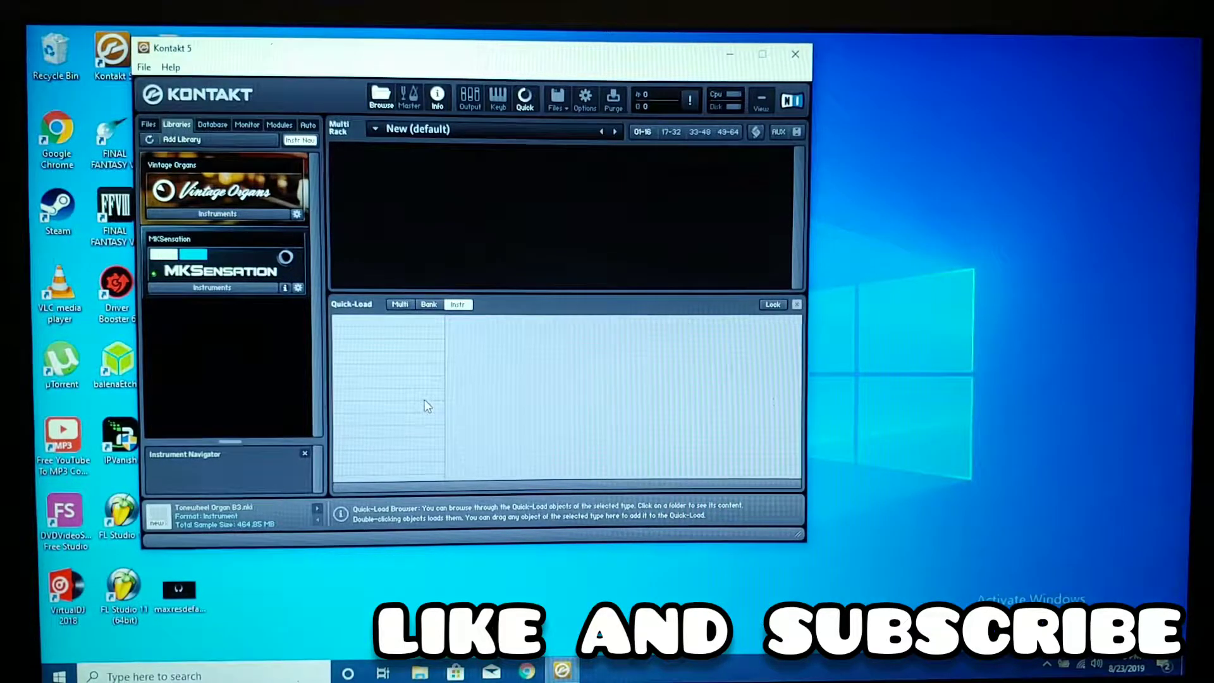
mouse_move(292, 359)
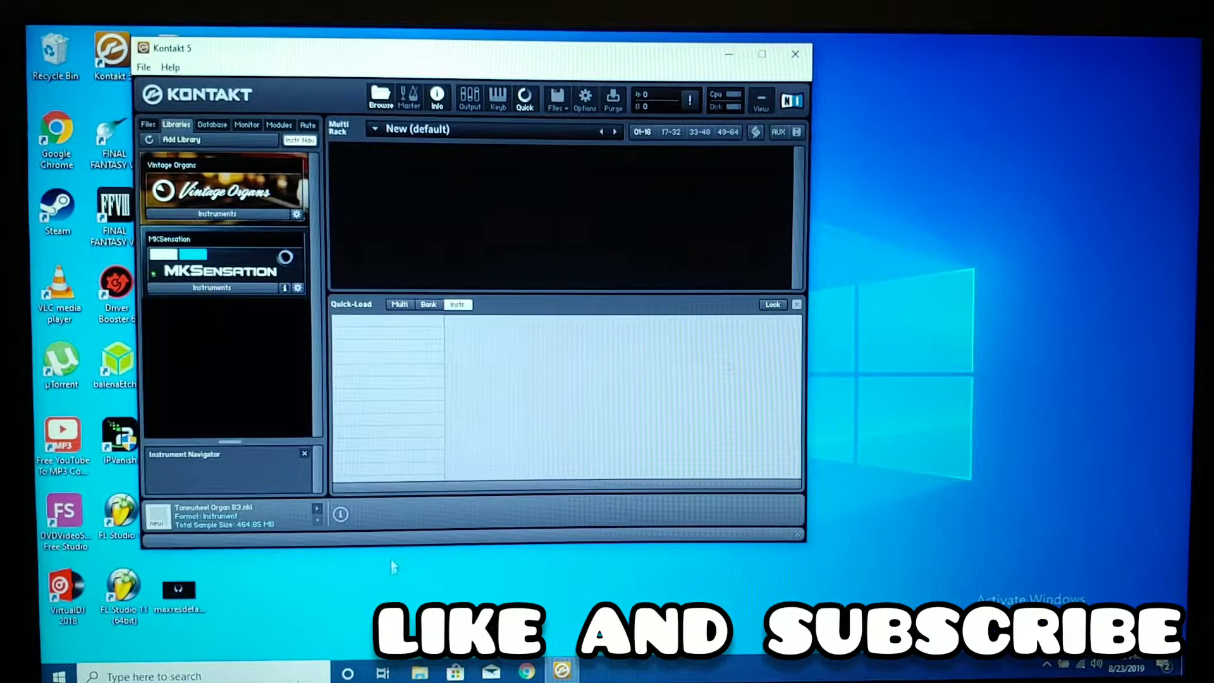
mouse_move(422, 672)
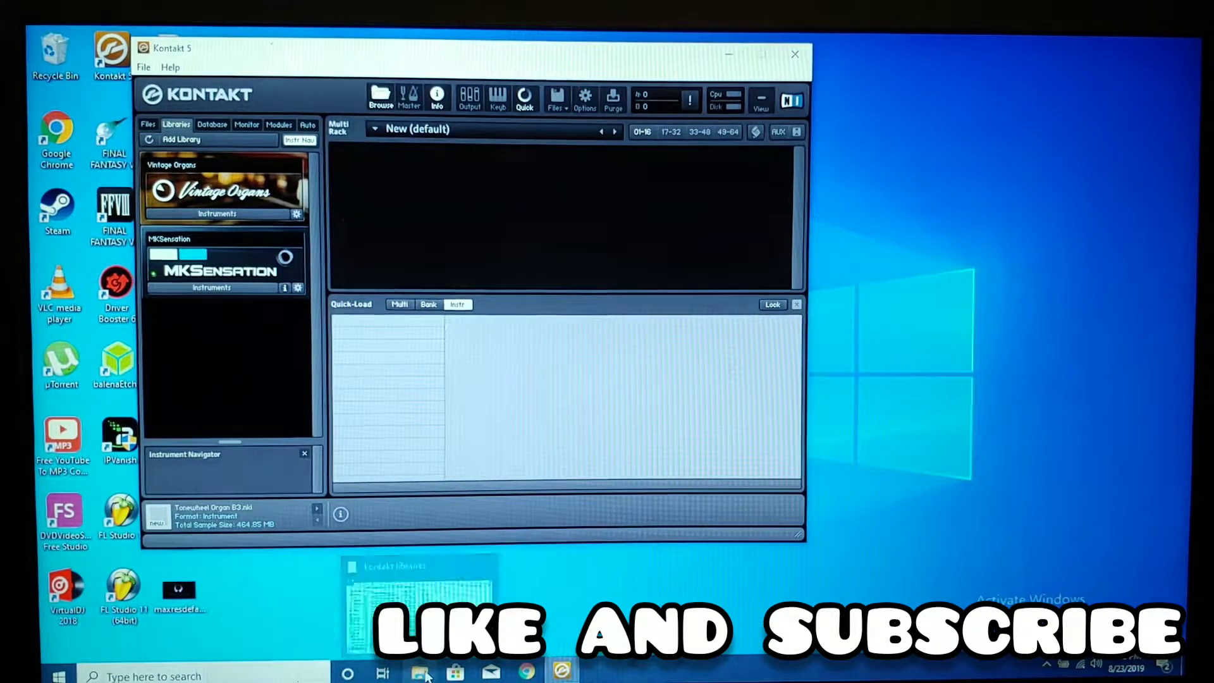
Step: Drag the rolandd50 folder from the kontakt libraries Explorer window into Quick-Load
click(420, 670)
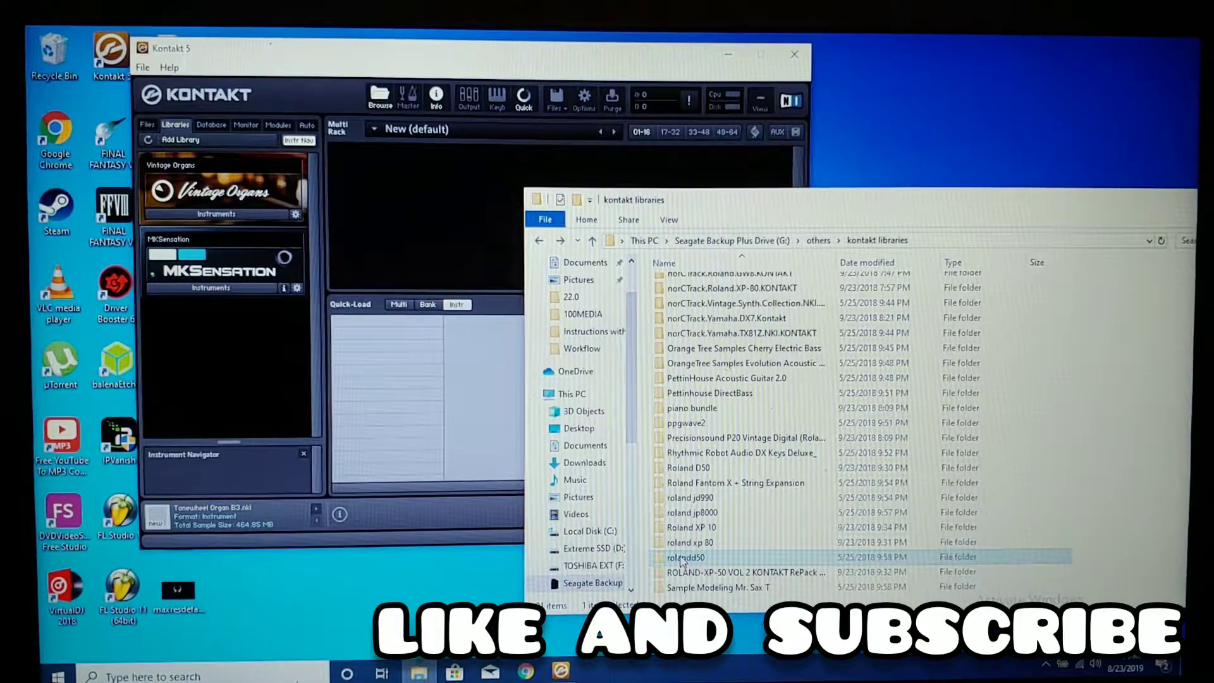
drag(682, 557, 372, 349)
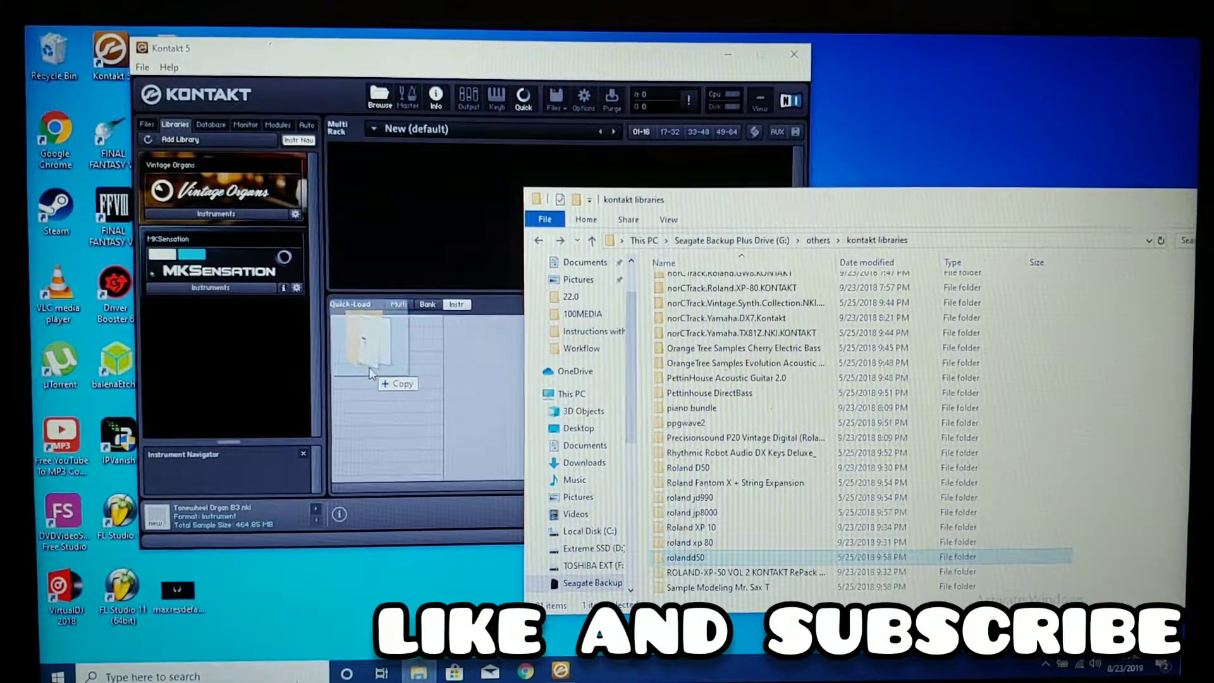
drag(684, 557, 368, 339)
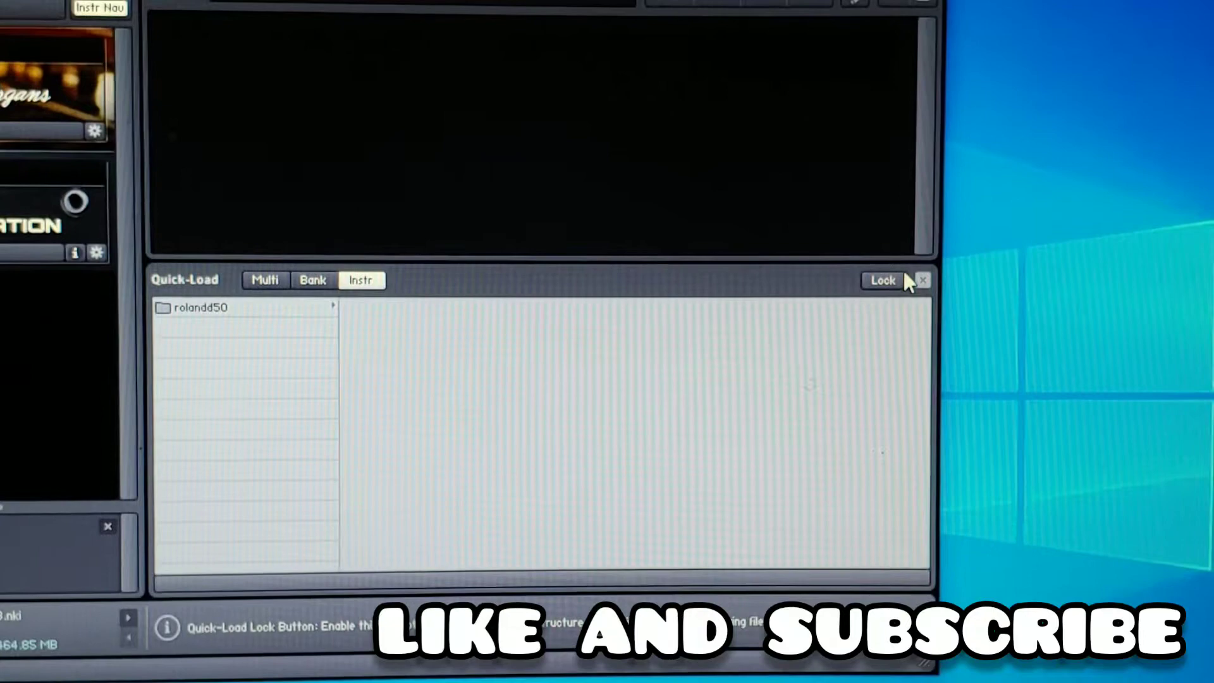
Step: Load 83 Synth Bass.nki from the rolandd50 Quick-Load folder into the rack
click(201, 307)
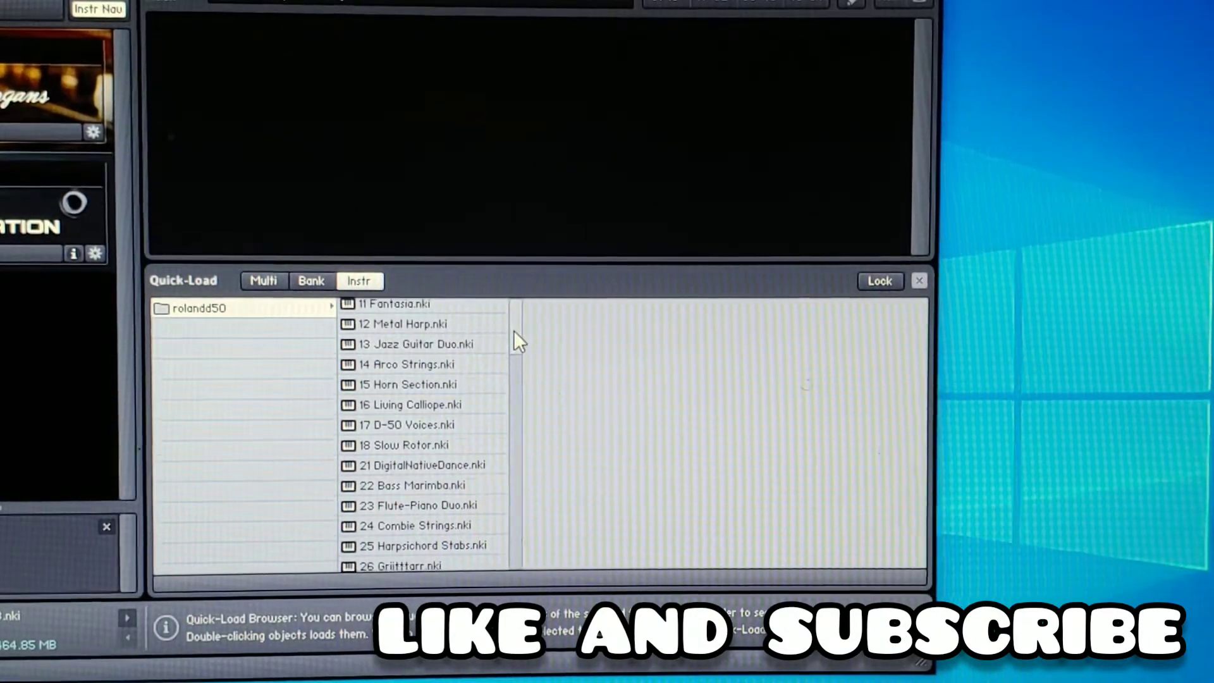
scroll(down, 3)
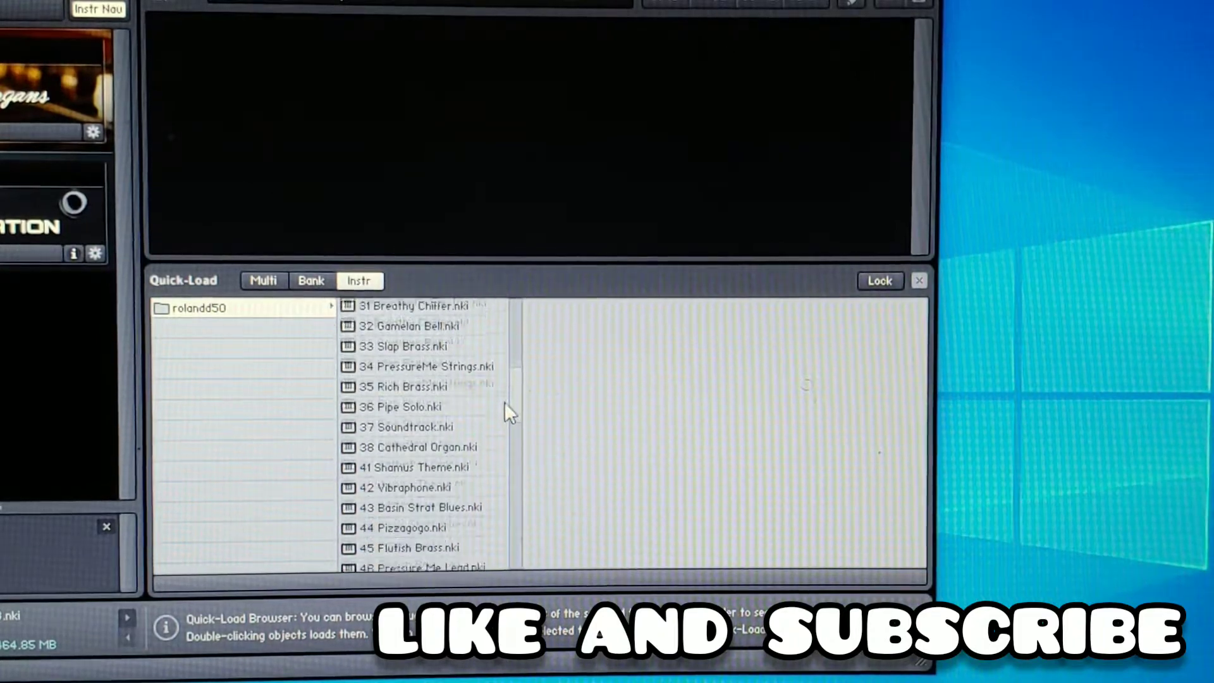
scroll(down, 3)
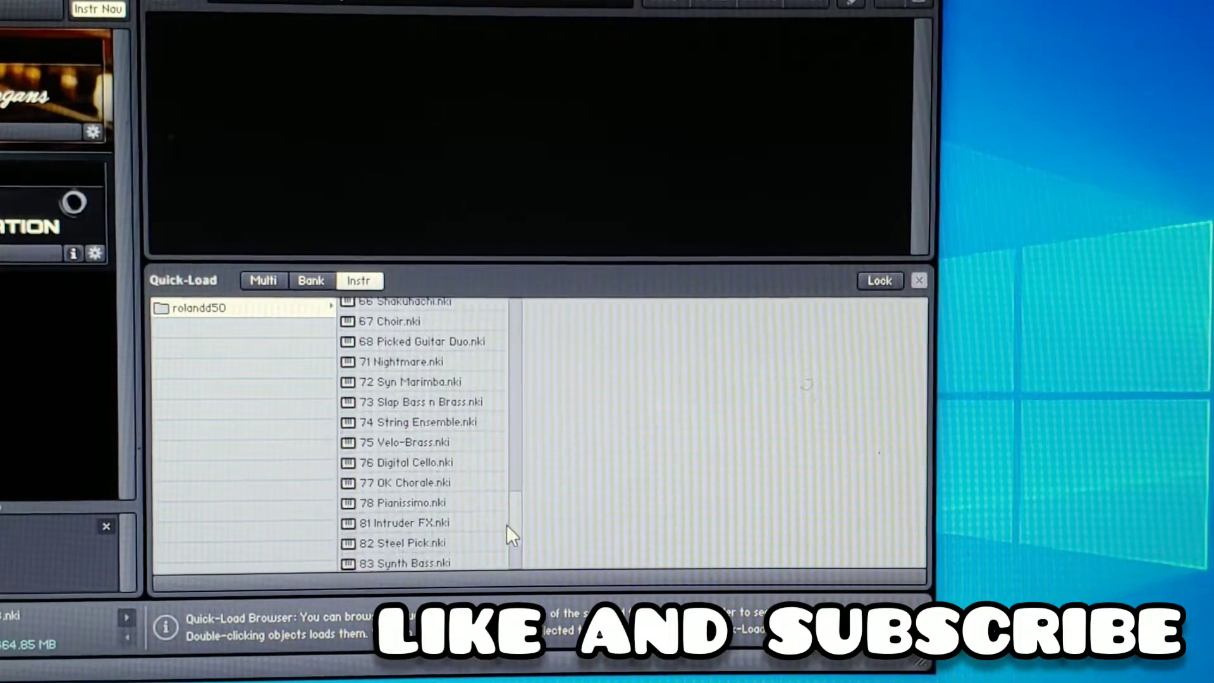
scroll(down, 3)
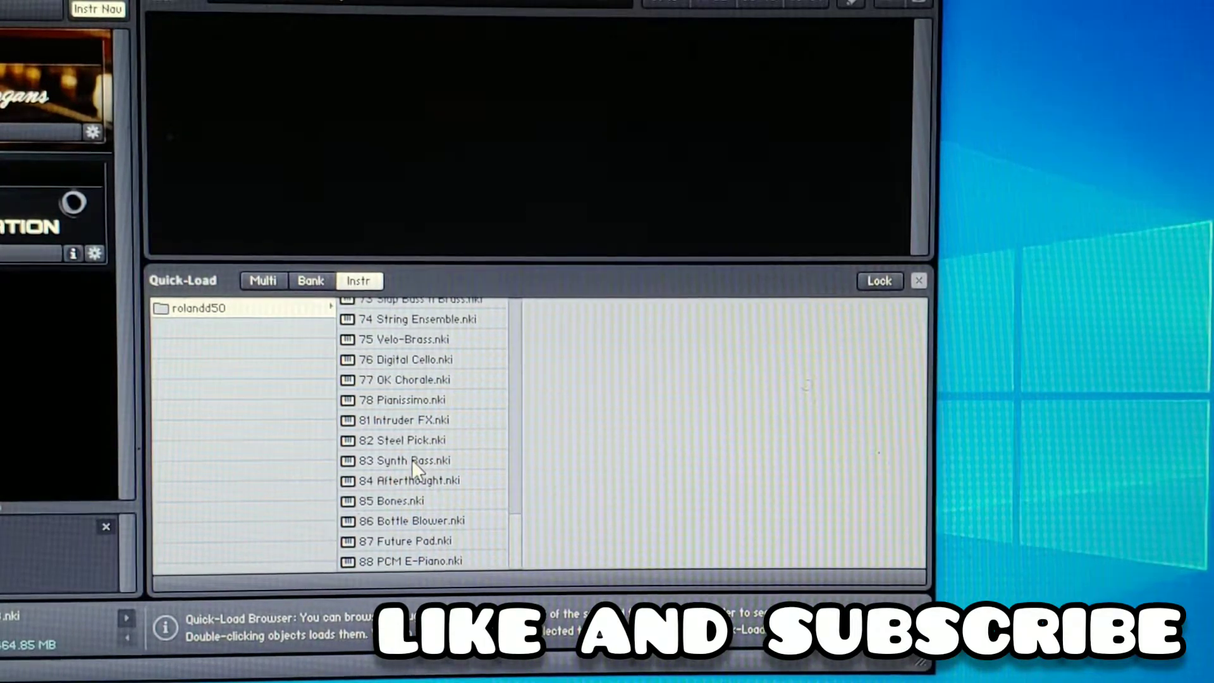
double_click(404, 461)
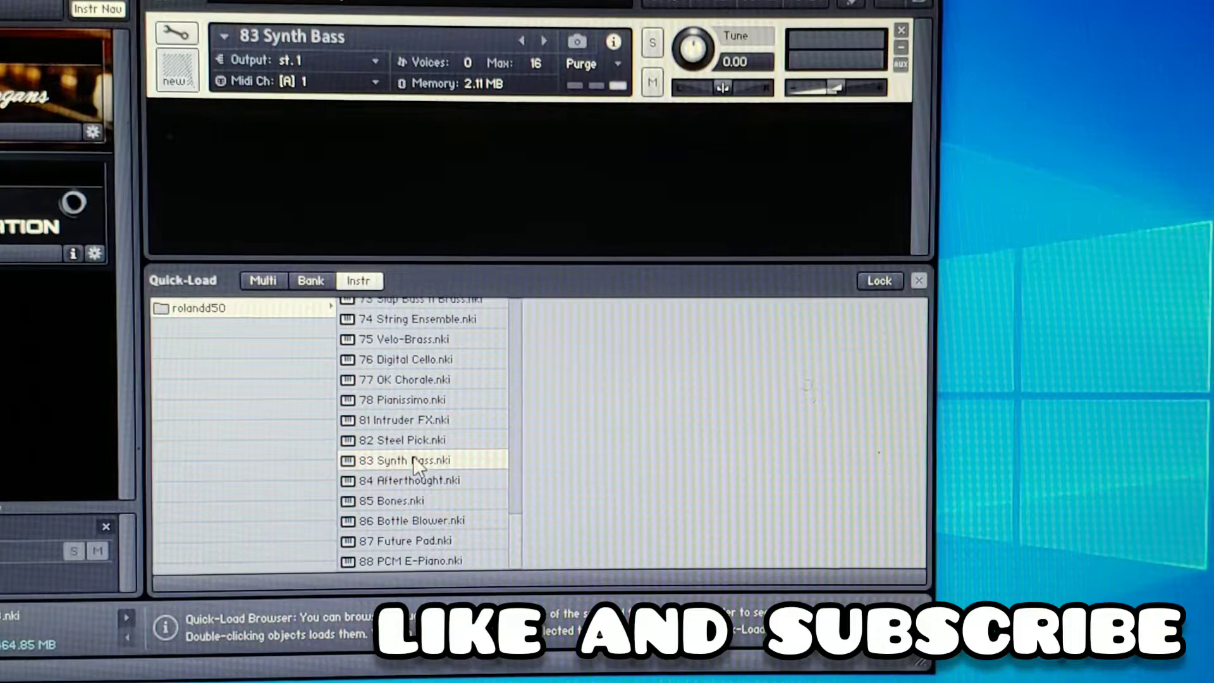